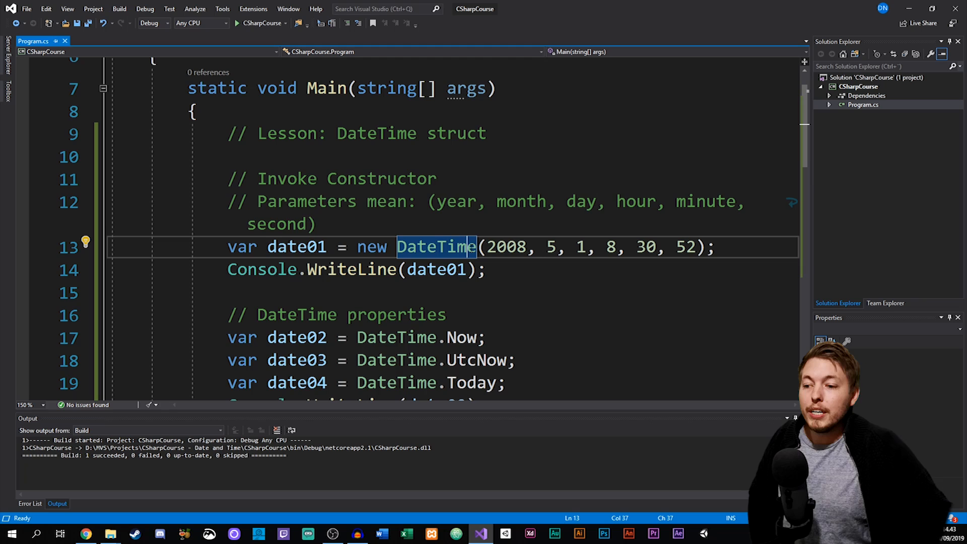
Step: Highlight the DateTime constructor call and its seconds argument 52 while explaining it
{"action": "left_click_drag", "start_coordinate": [469, 246], "coordinate": [357, 245]}
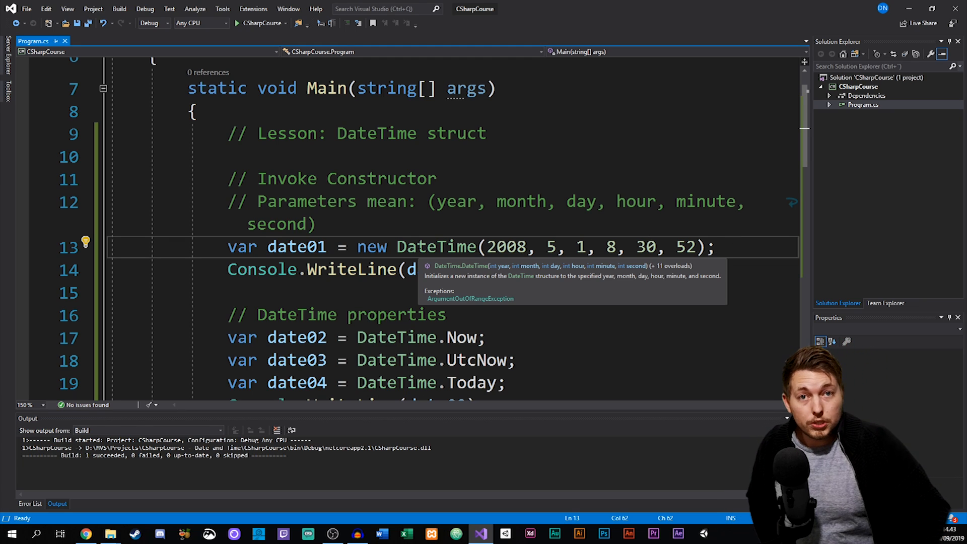
{"action": "left_click_drag", "start_coordinate": [488, 247], "coordinate": [636, 247]}
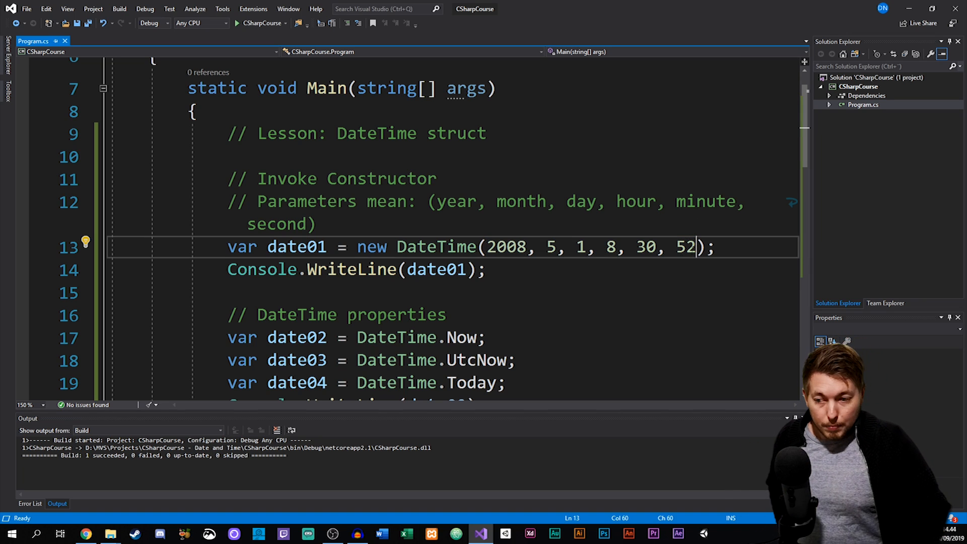
{"action": "double_click", "coordinate": [550, 247]}
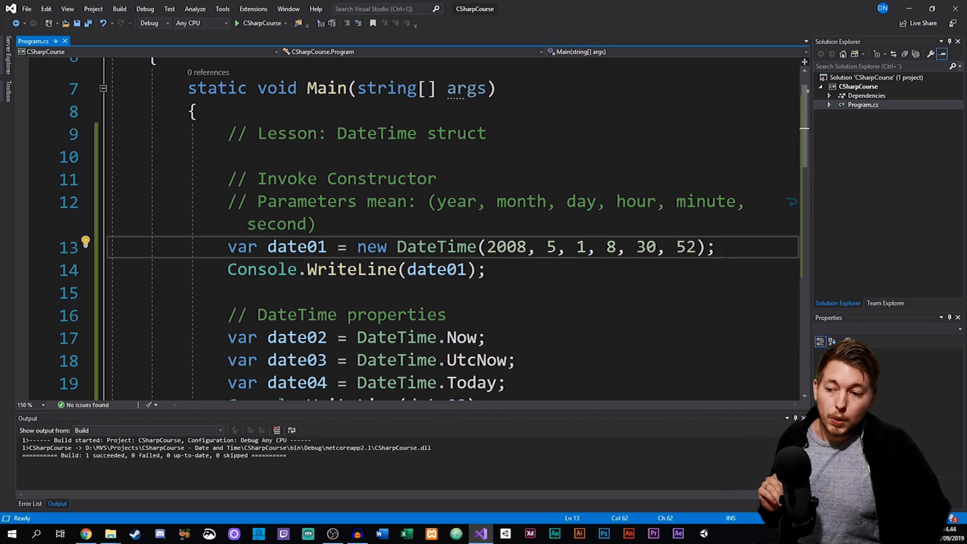
Step: Clear the old build log from the Output window and move to the DateTime properties code
{"action": "left_click", "coordinate": [713, 247]}
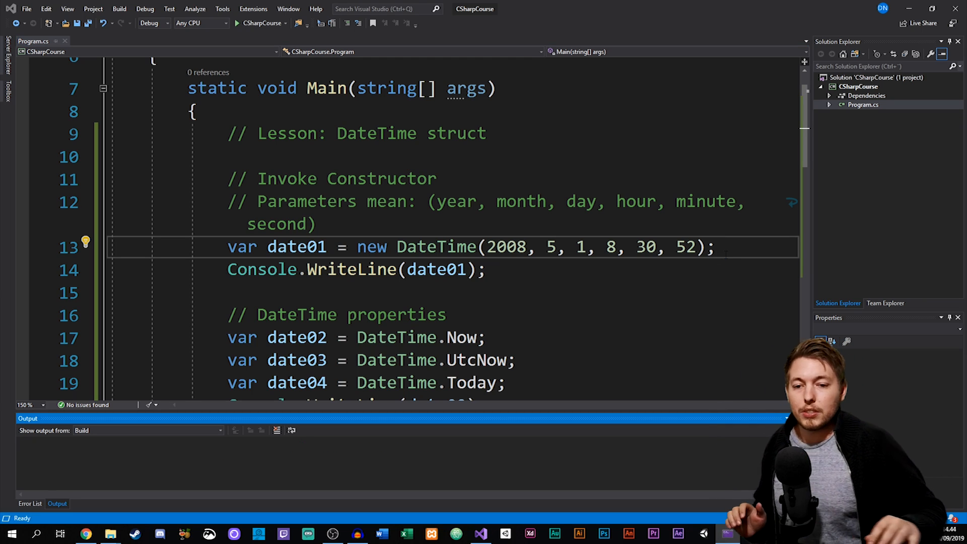
{"action": "left_click", "coordinate": [236, 23]}
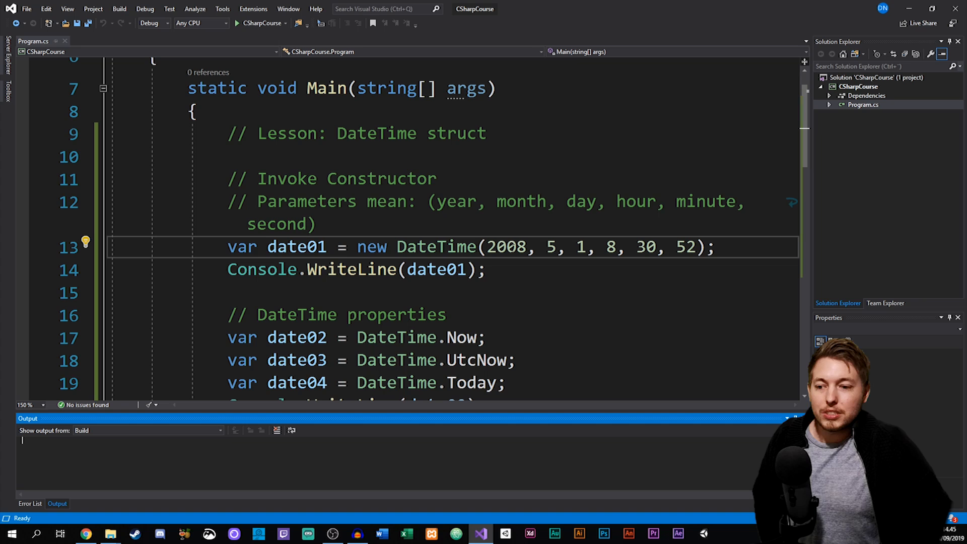
{"action": "left_click_drag", "start_coordinate": [490, 247], "coordinate": [694, 247]}
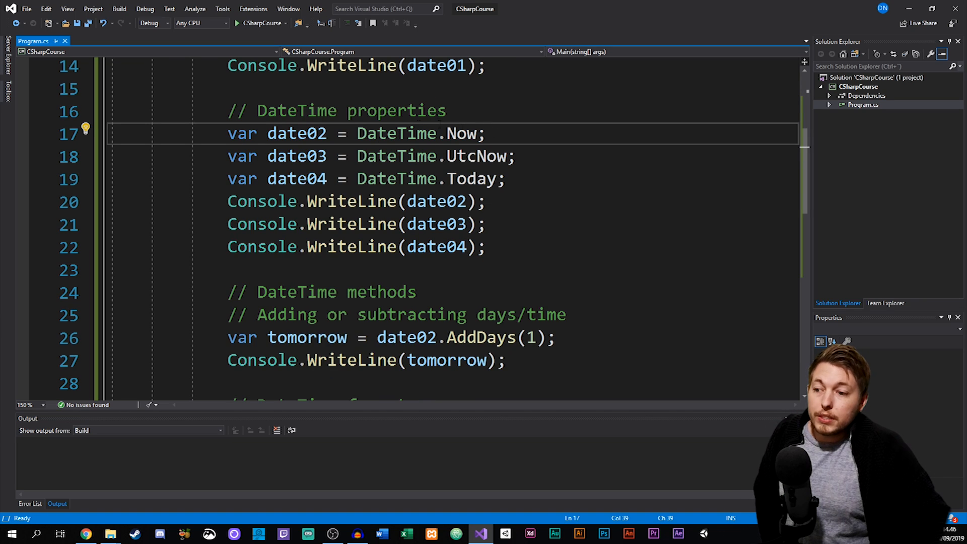
Step: Point out the Now and Today properties before running the program without debugging
{"action": "double_click", "coordinate": [296, 133]}
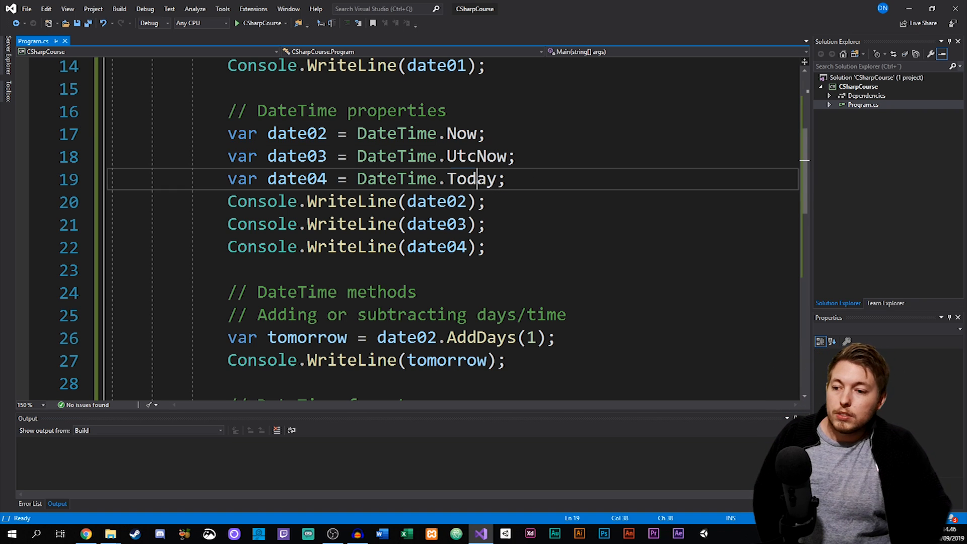
{"action": "double_click", "coordinate": [471, 179]}
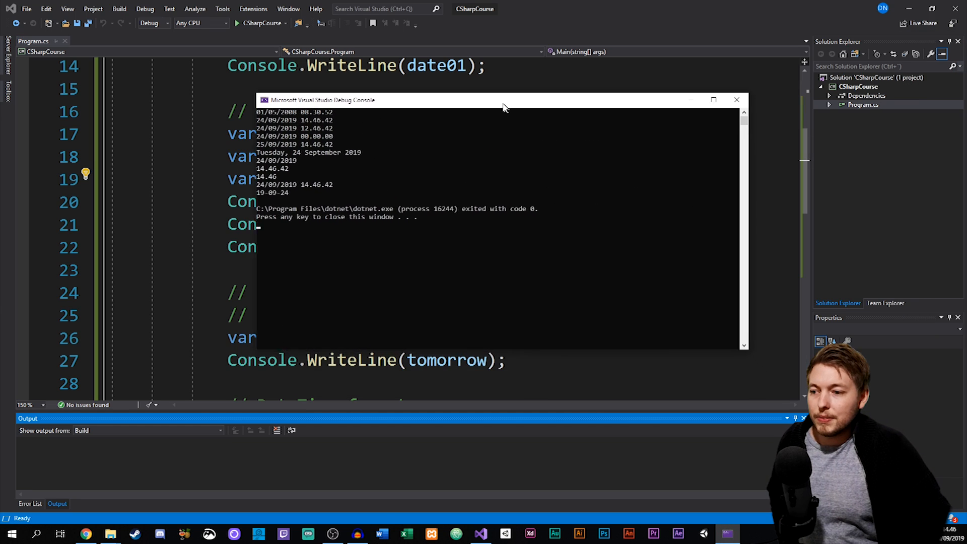
Step: Reposition the debug console to review the midnight Today line, then close it
{"action": "left_click_drag", "start_coordinate": [503, 100], "coordinate": [494, 93]}
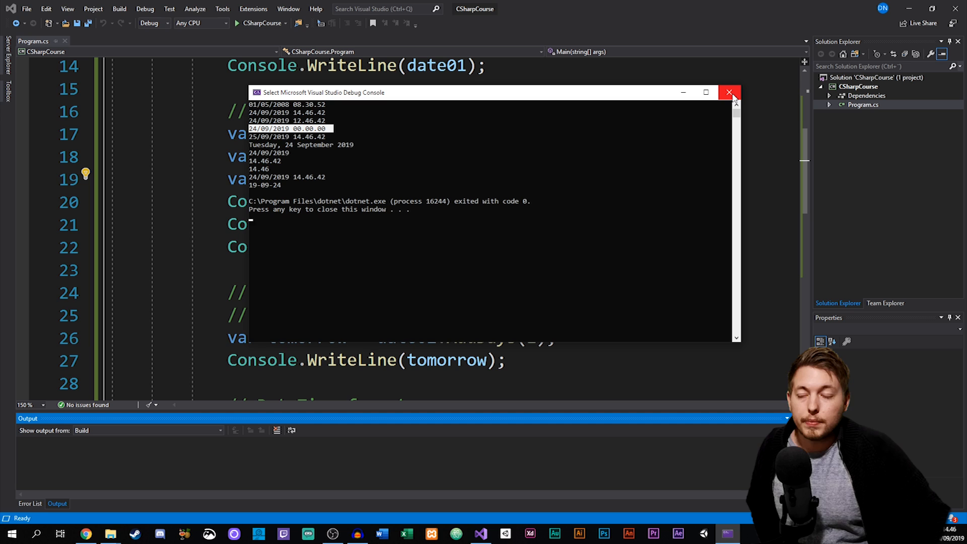
{"action": "left_click", "coordinate": [732, 92]}
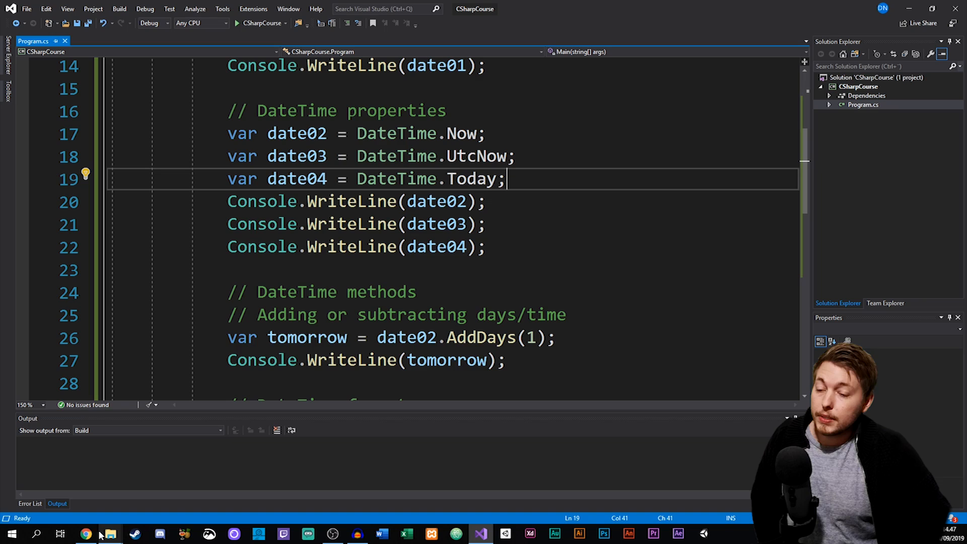
Step: Browse the DateTime Struct reference page on Microsoft Docs in Chrome
{"action": "left_click", "coordinate": [86, 535]}
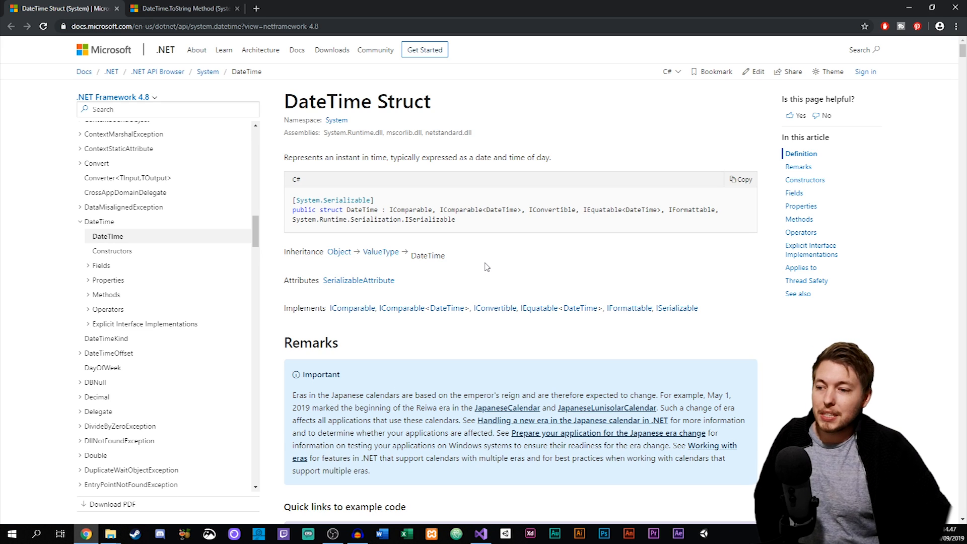
{"action": "mouse_move", "coordinate": [164, 50]}
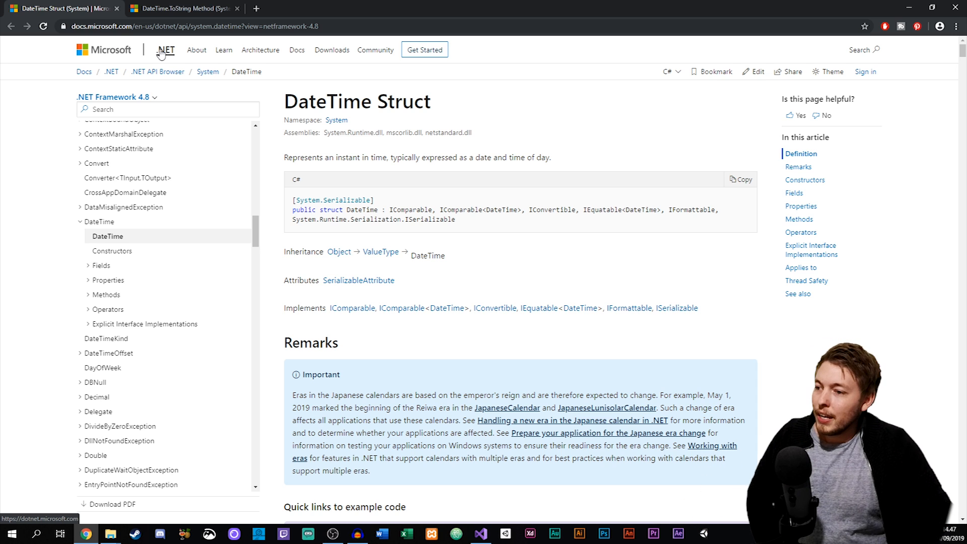
{"action": "mouse_move", "coordinate": [119, 63]}
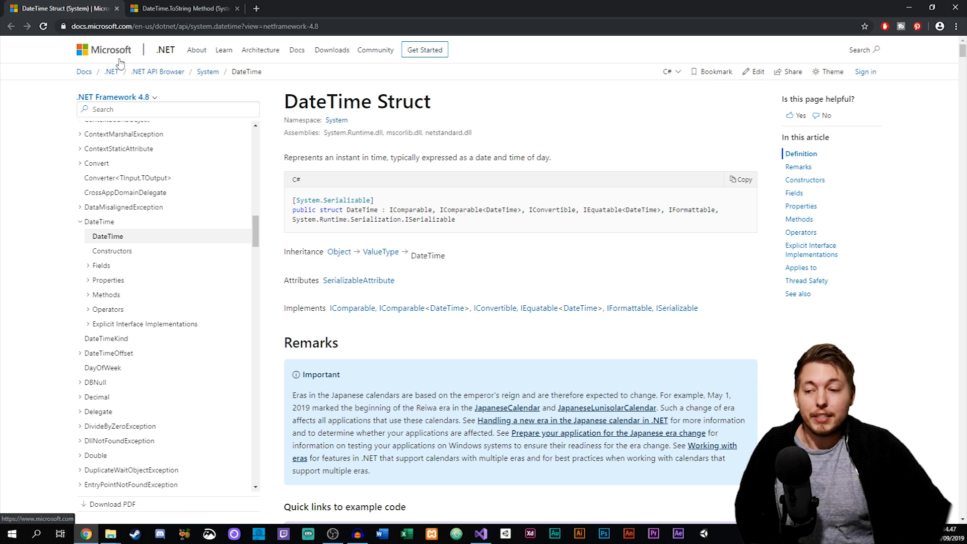
{"action": "scroll", "scroll_direction": "down", "scroll_amount": 3}
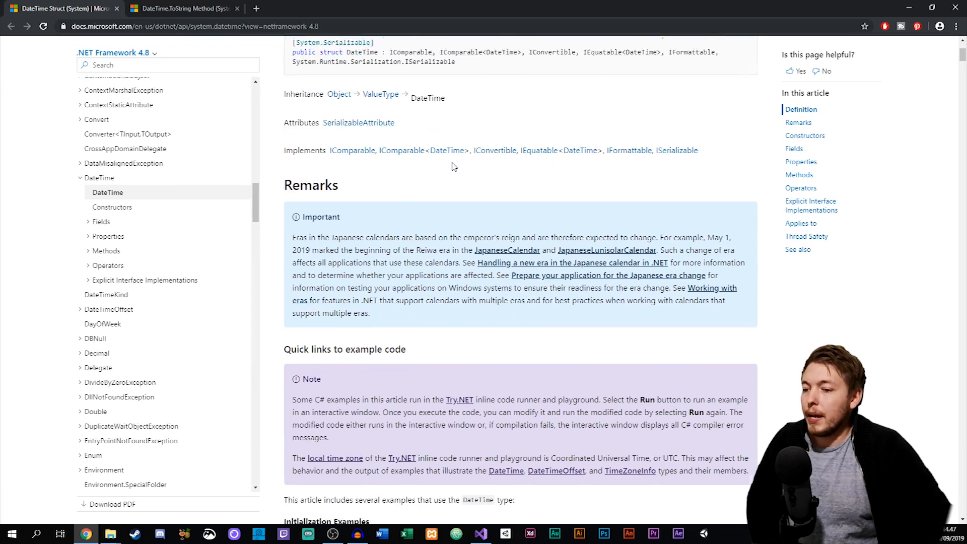
{"action": "scroll", "scroll_direction": "down", "scroll_amount": 3}
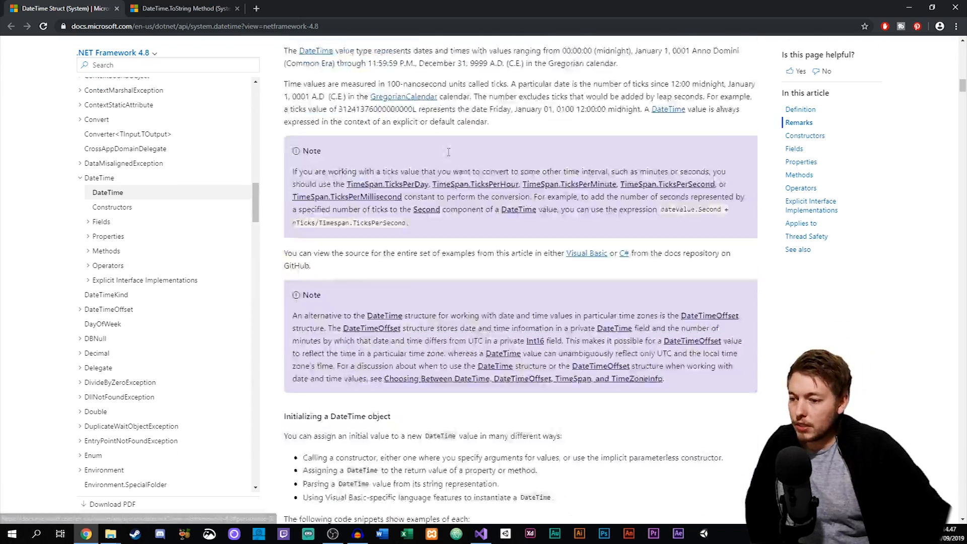
{"action": "scroll", "scroll_direction": "down", "scroll_amount": 3}
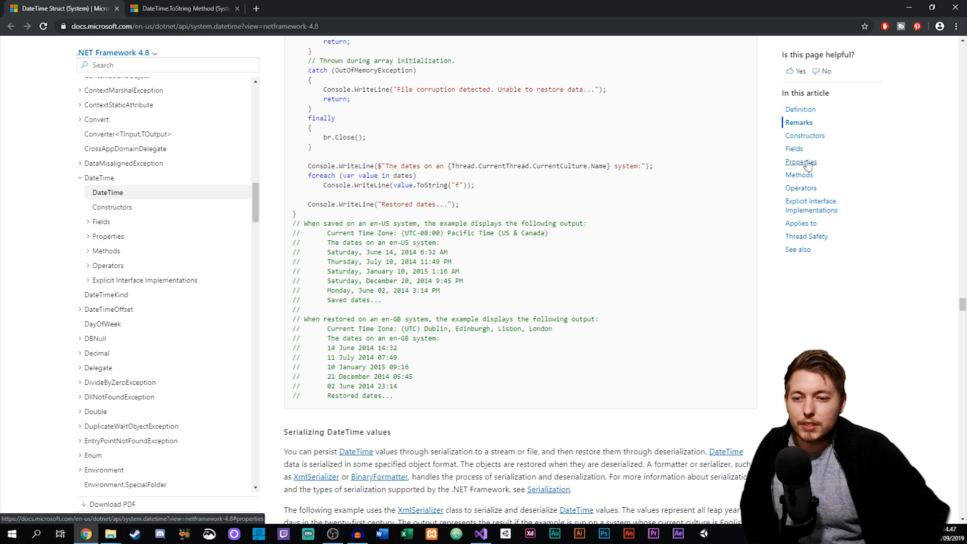
Step: Review the Properties and Methods lists, then return to the C# code in Visual Studio
{"action": "left_click", "coordinate": [801, 162]}
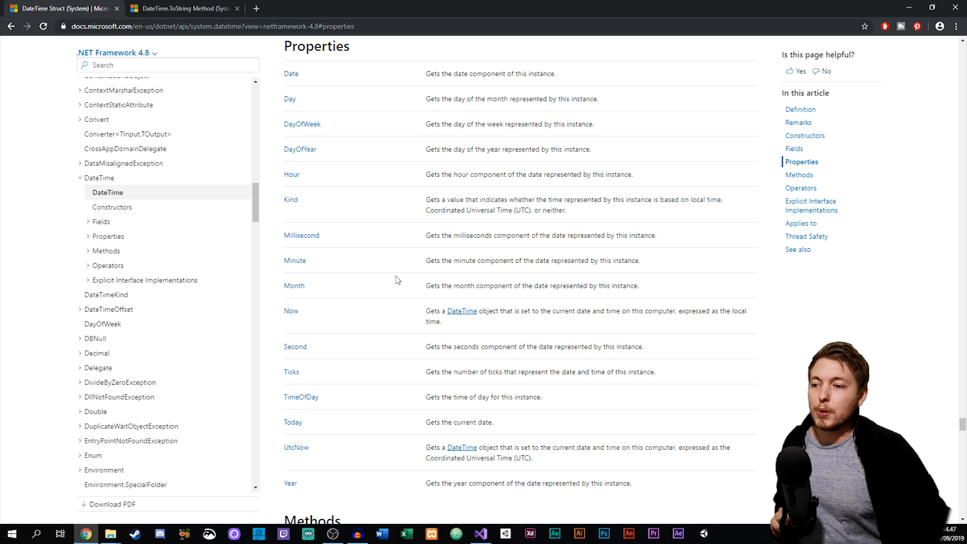
{"action": "scroll", "scroll_direction": "down", "scroll_amount": 3}
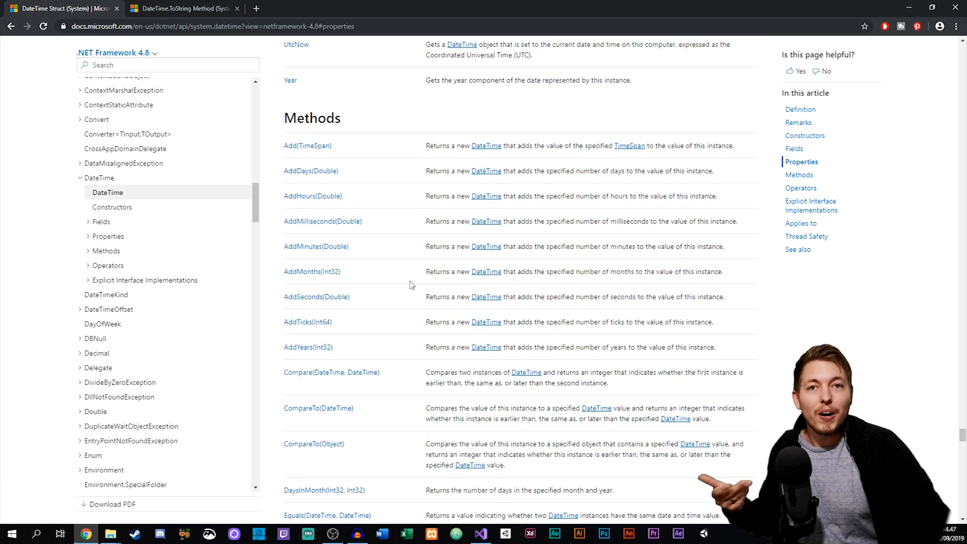
{"action": "mouse_move", "coordinate": [391, 289]}
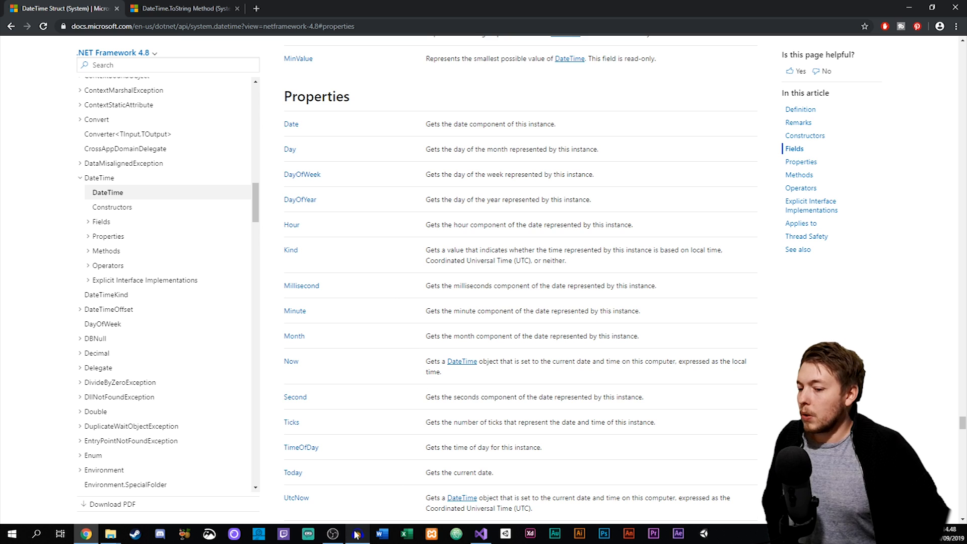
{"action": "left_click", "coordinate": [480, 533]}
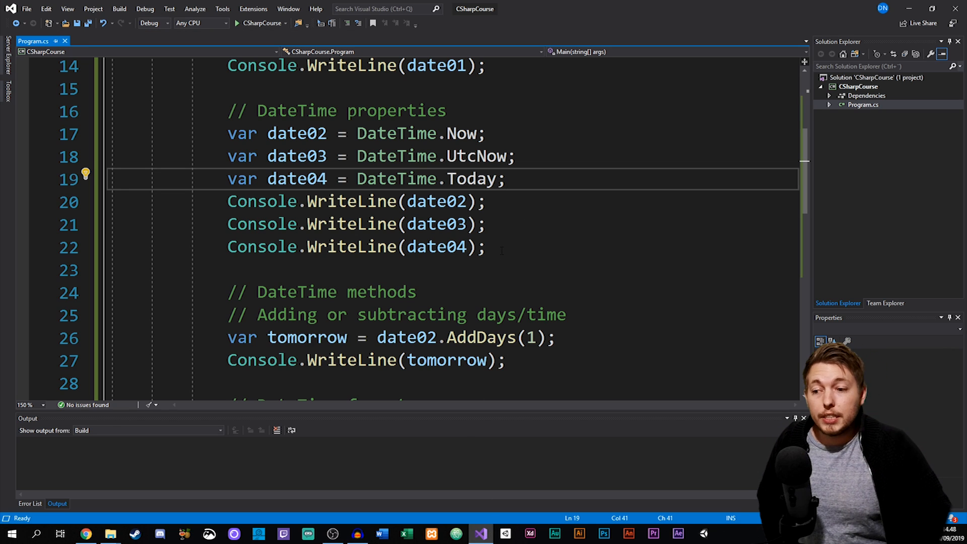
{"action": "left_click_drag", "start_coordinate": [227, 201], "coordinate": [486, 245]}
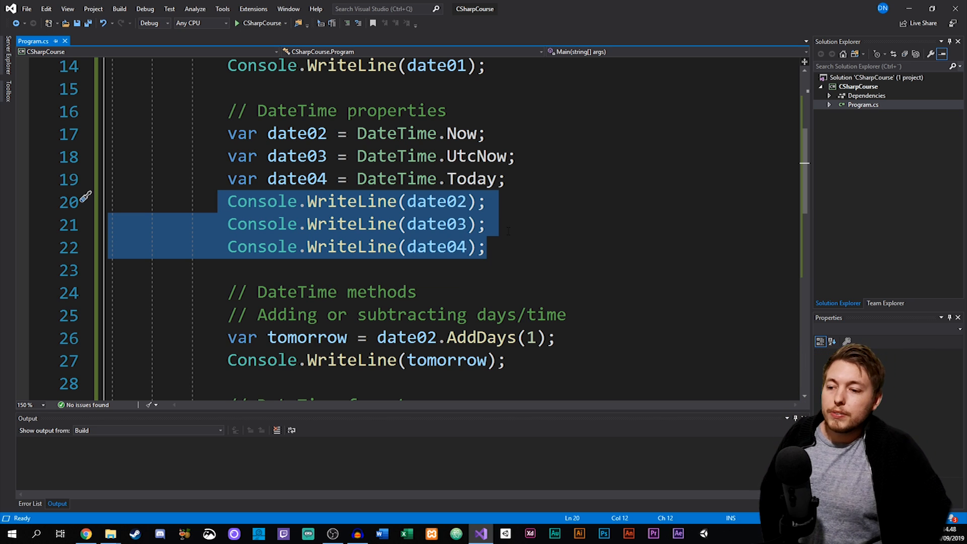
{"action": "left_click", "coordinate": [486, 246]}
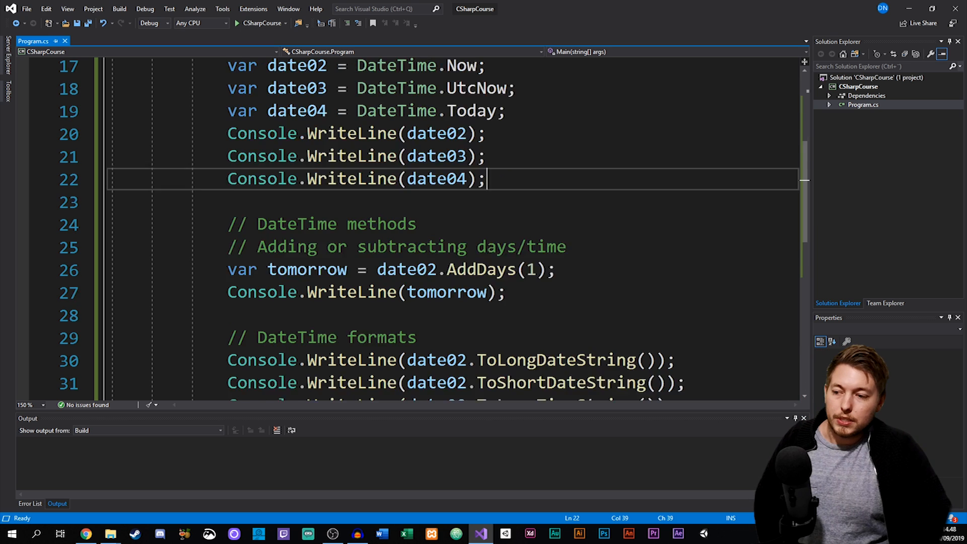
{"action": "scroll", "scroll_direction": "down", "scroll_amount": 3}
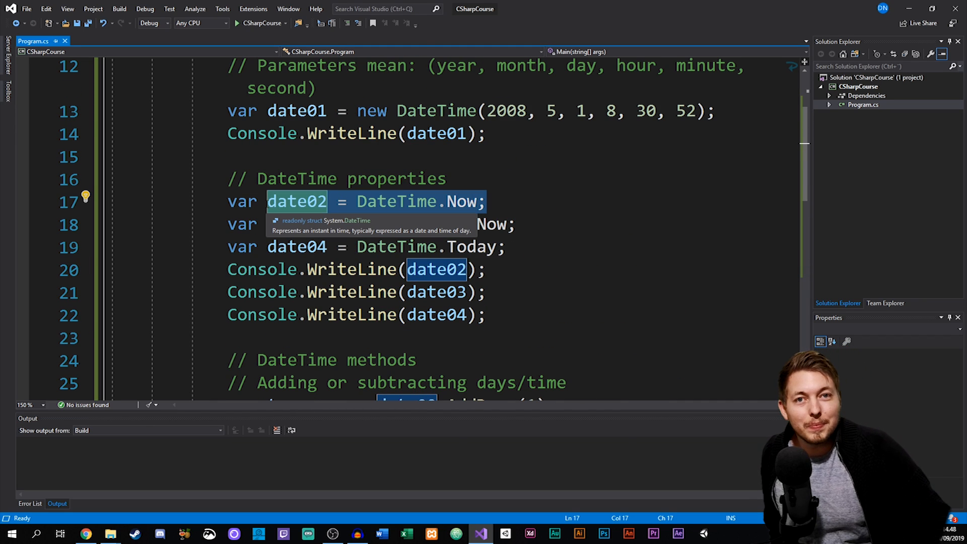
{"action": "scroll", "scroll_direction": "down", "scroll_amount": 3}
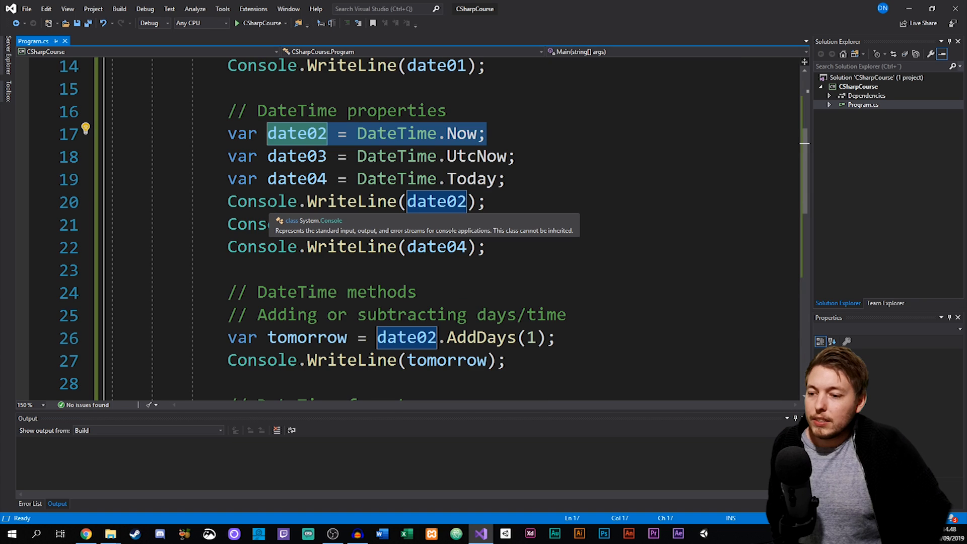
{"action": "scroll", "scroll_direction": "down", "scroll_amount": 3}
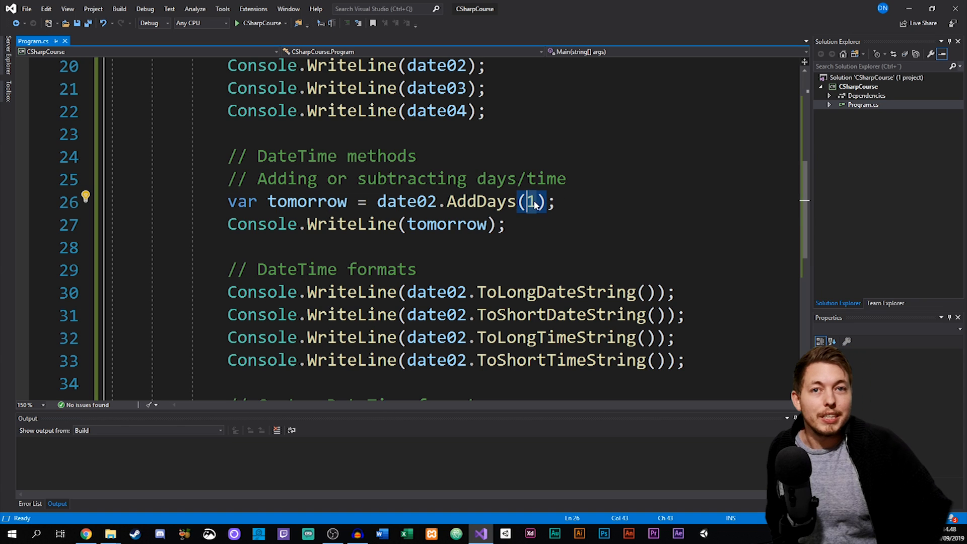
{"action": "mouse_move", "coordinate": [531, 202]}
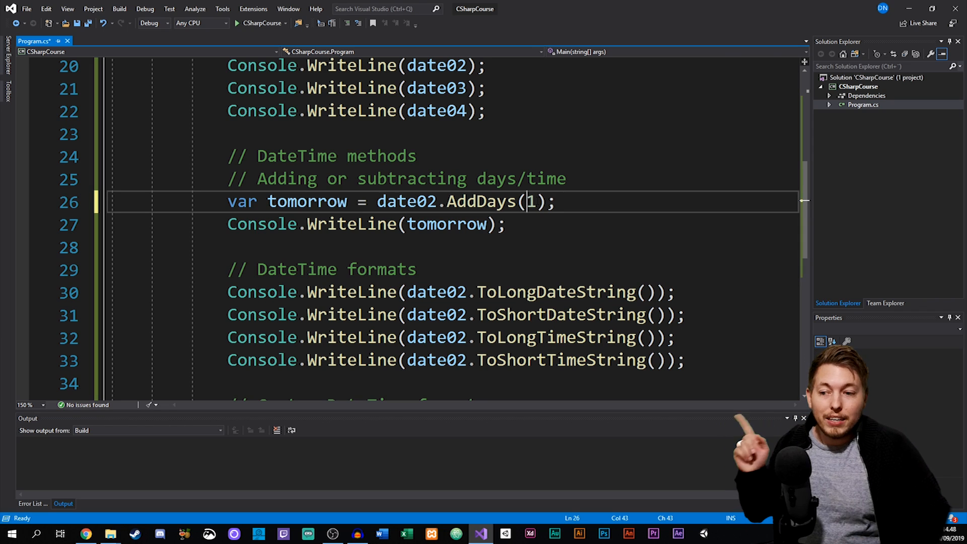
{"action": "double_click", "coordinate": [480, 202]}
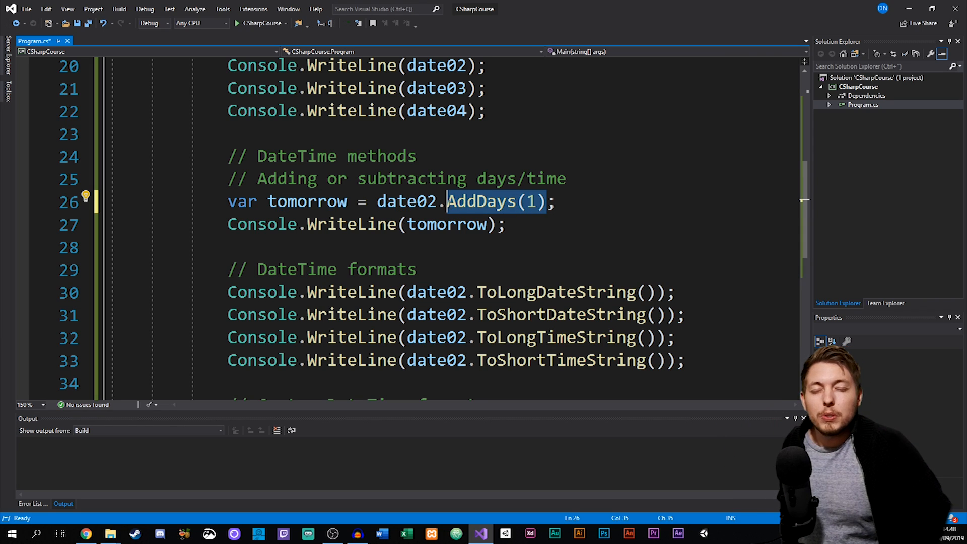
{"action": "mouse_move", "coordinate": [482, 201]}
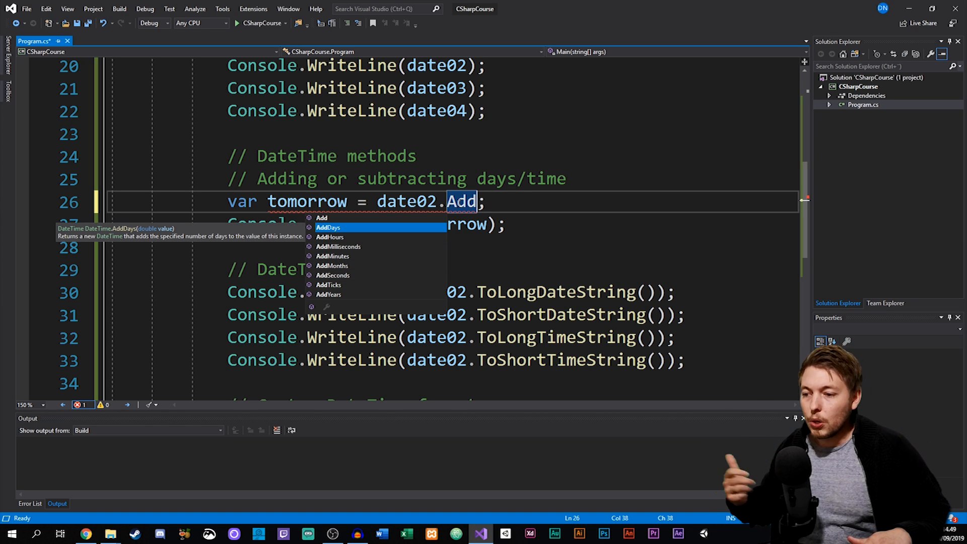
{"action": "key", "text": "Escape"}
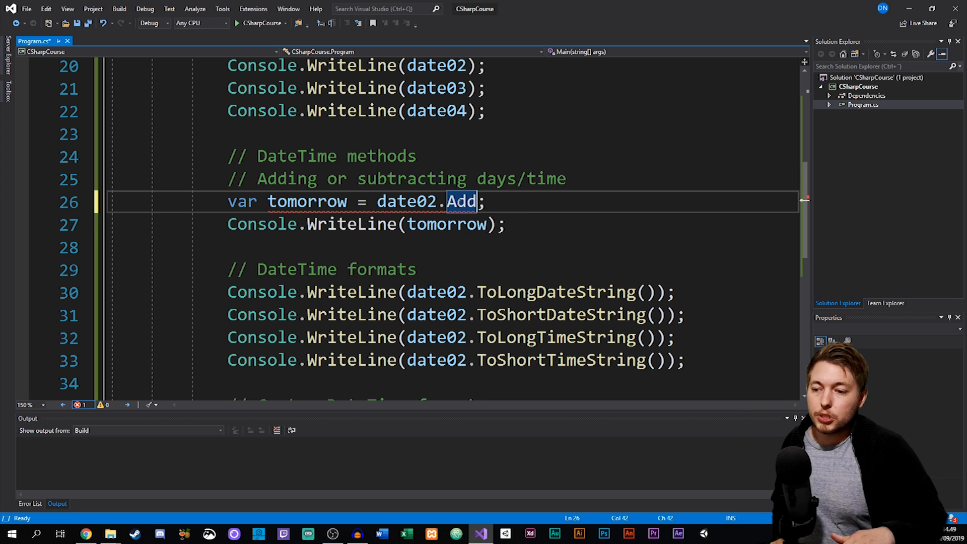
{"action": "type", "text": "Days"}
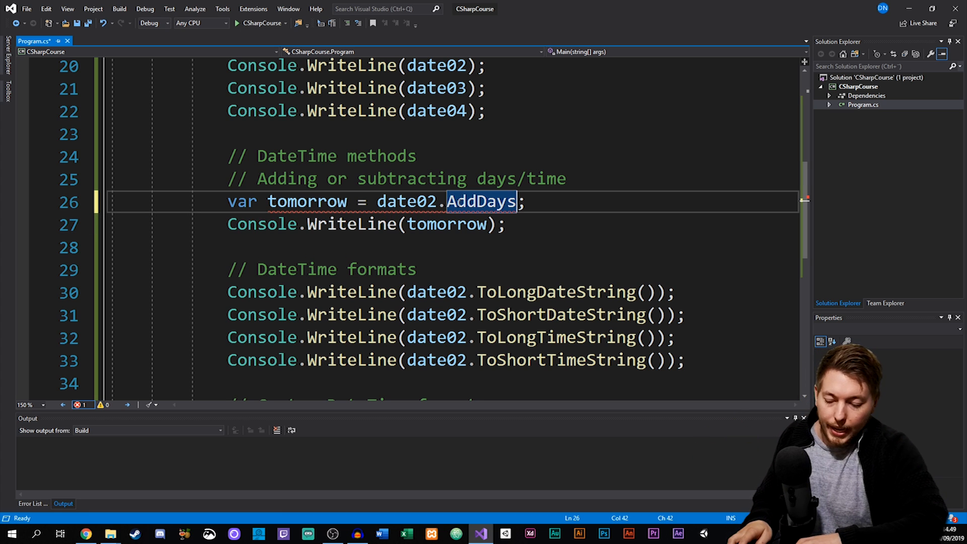
{"action": "type", "text": "()"}
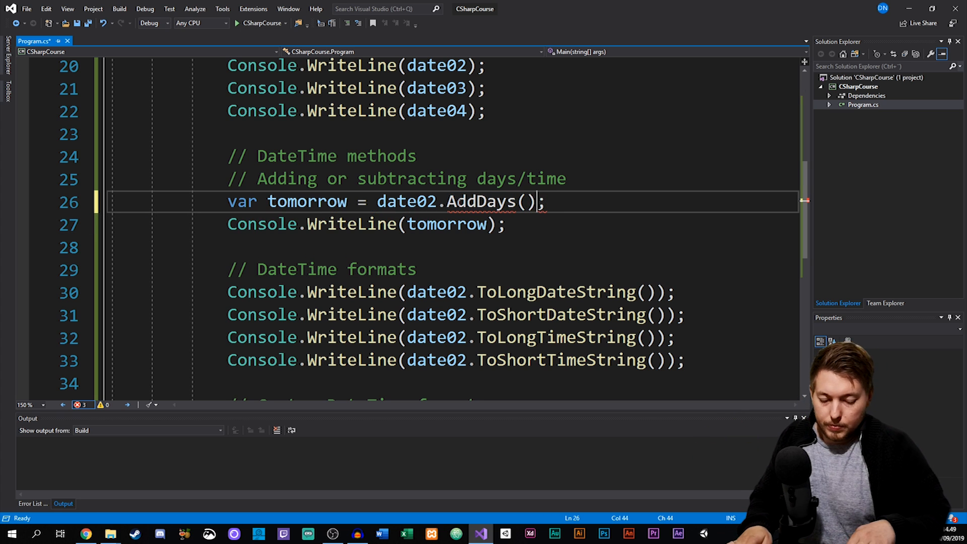
{"action": "type", "text": "1"}
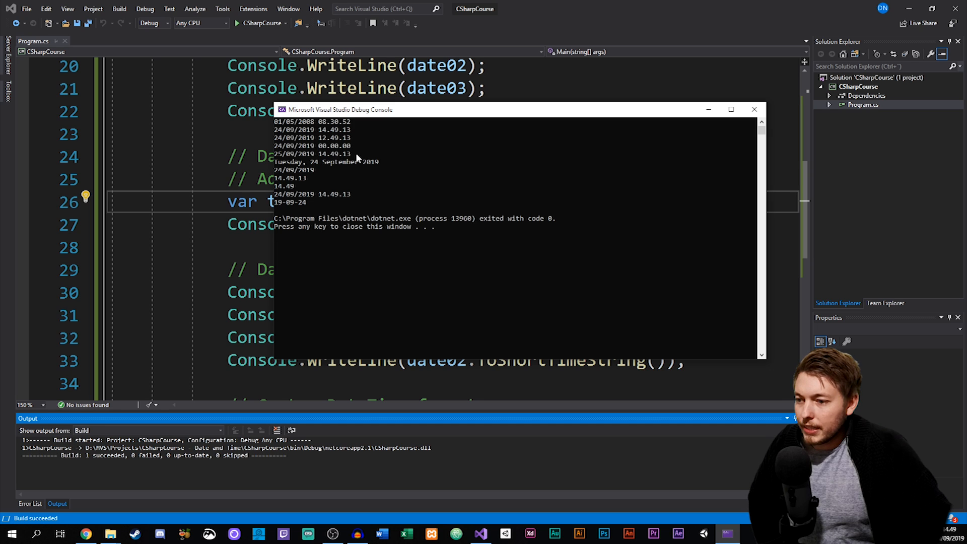
Step: Point out tomorrow's date 25/09/2019 14.49.13 in the debug console output
{"action": "left_click", "coordinate": [311, 154]}
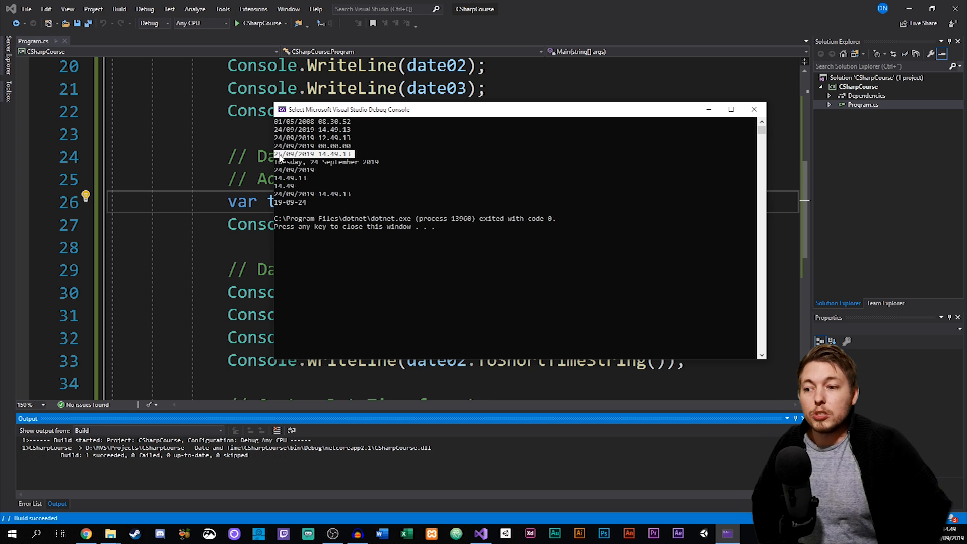
{"action": "mouse_move", "coordinate": [465, 210]}
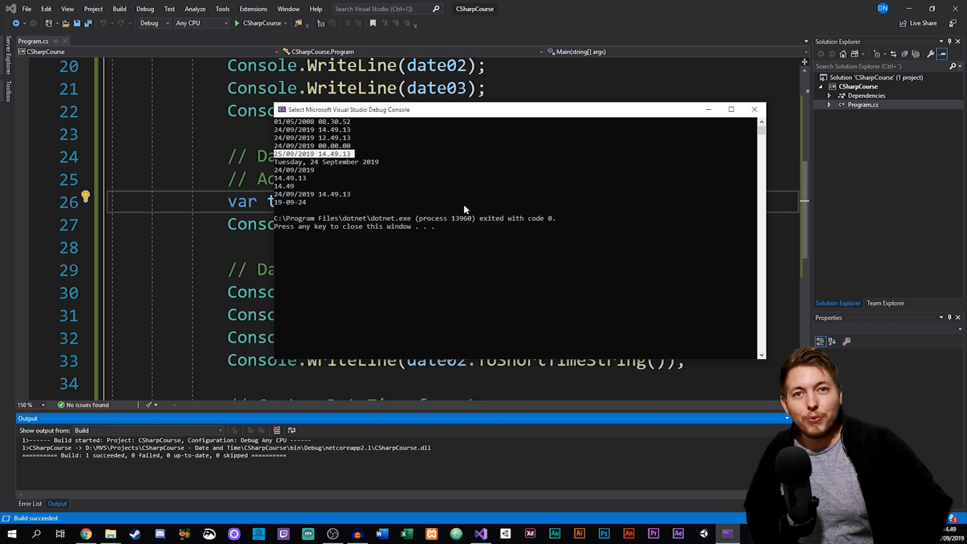
{"action": "mouse_move", "coordinate": [475, 215]}
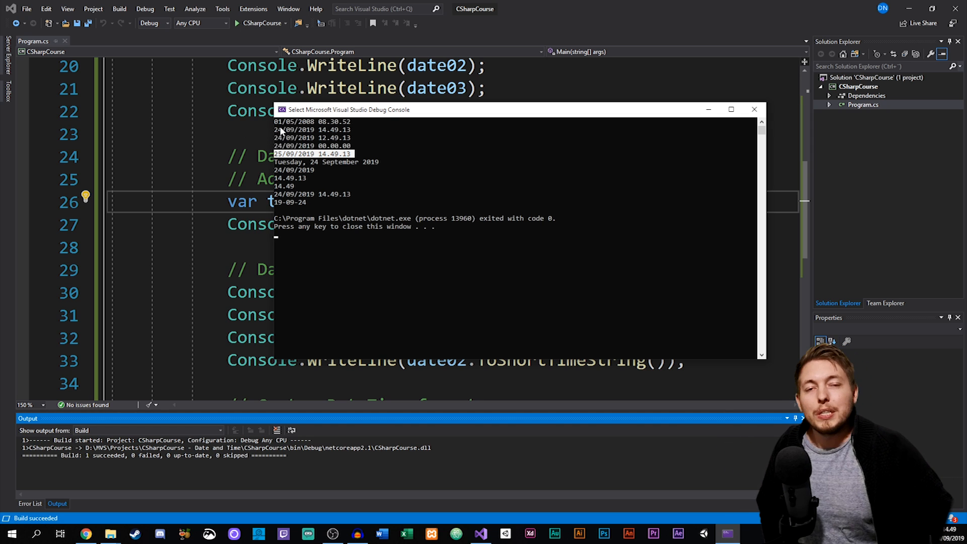
{"action": "mouse_move", "coordinate": [509, 133]}
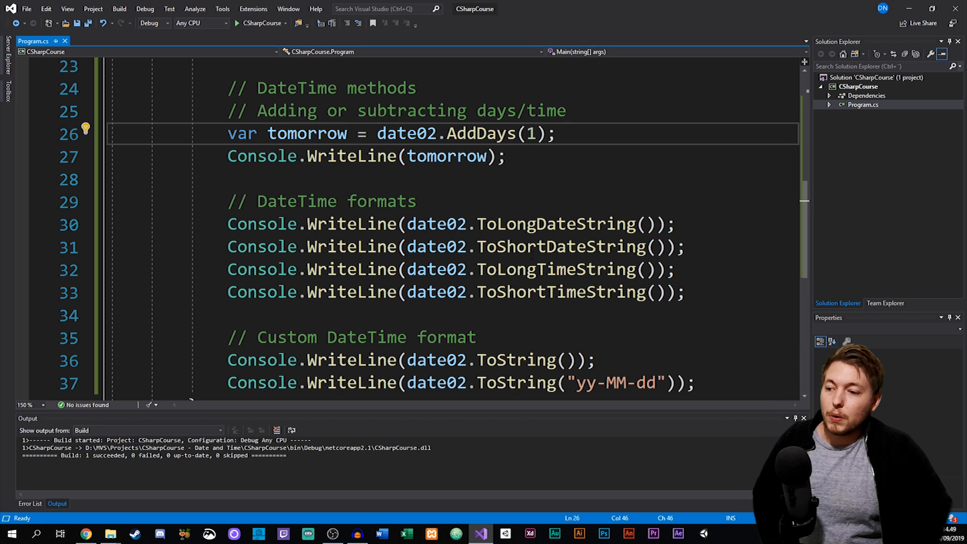
Step: Return focus to the code editor at the DateTime methods and format section
{"action": "left_click", "coordinate": [675, 224]}
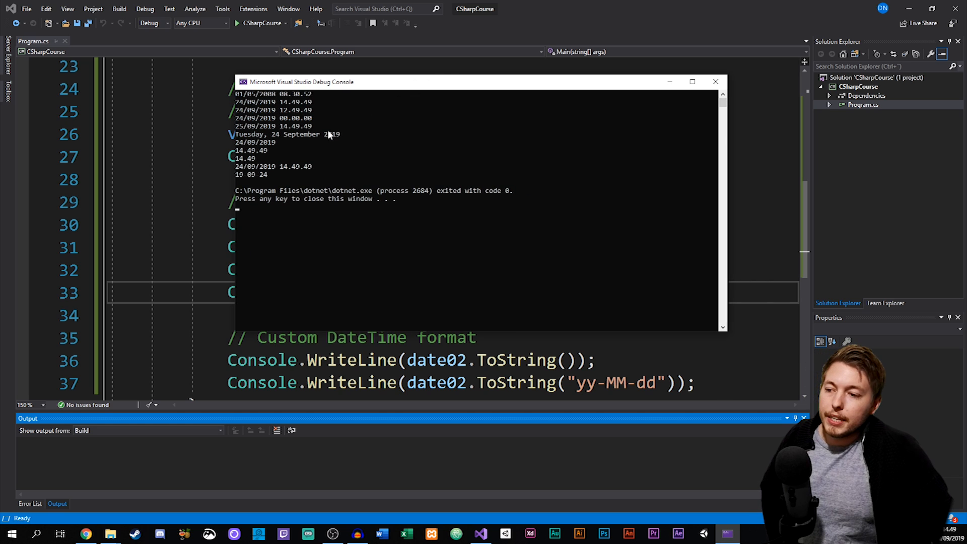
{"action": "mouse_move", "coordinate": [383, 89]}
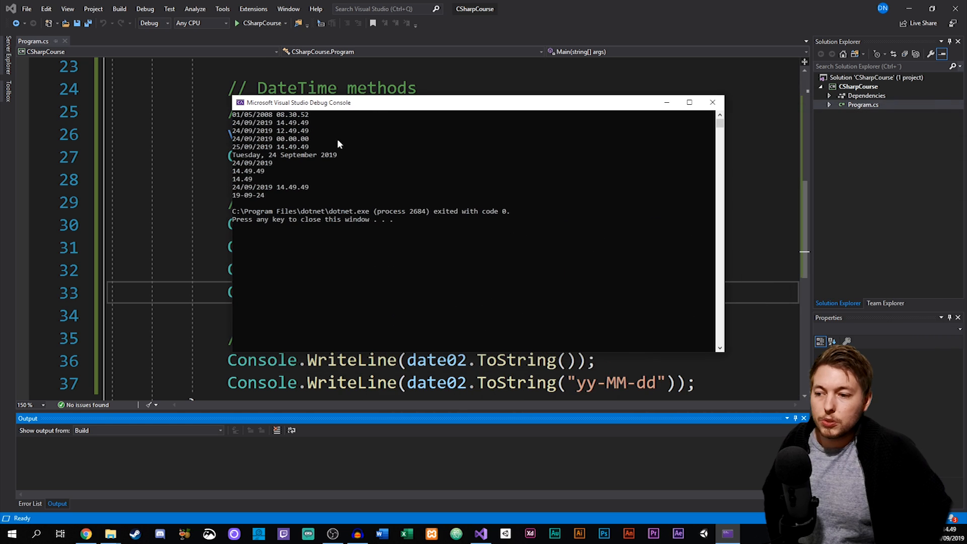
Step: Mark the long date line Tuesday, 24 September 2019 in the rerun's debug console
{"action": "double_click", "coordinate": [284, 155]}
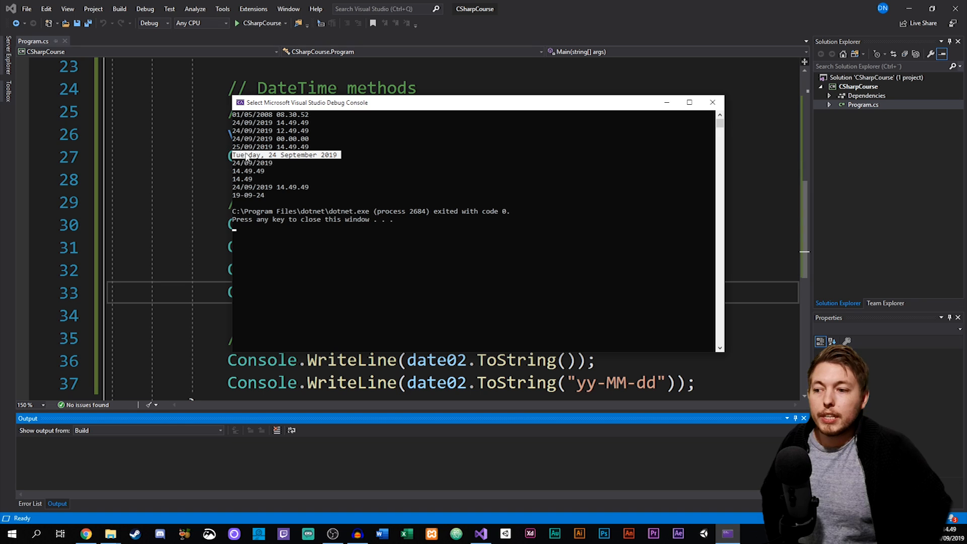
{"action": "mouse_move", "coordinate": [274, 161]}
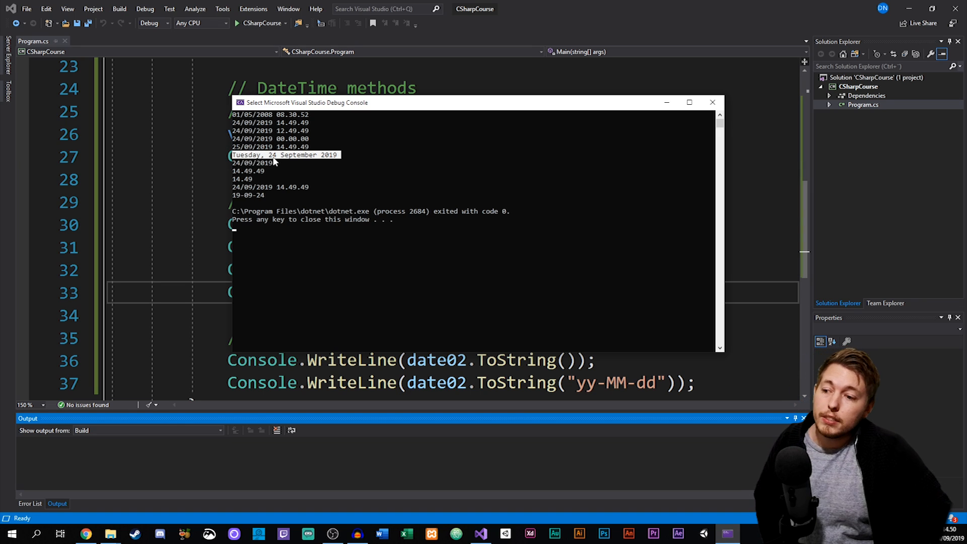
{"action": "mouse_move", "coordinate": [324, 164]}
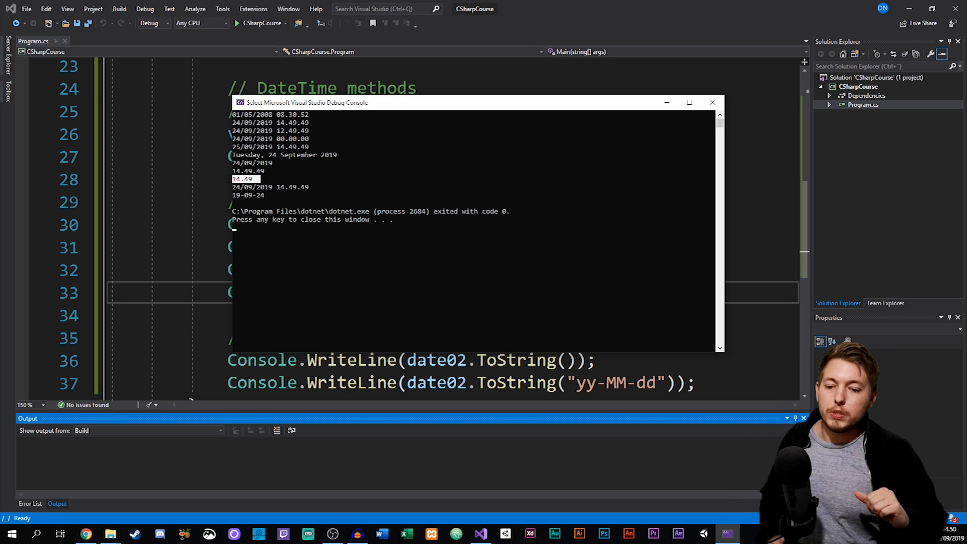
{"action": "mouse_move", "coordinate": [654, 61]}
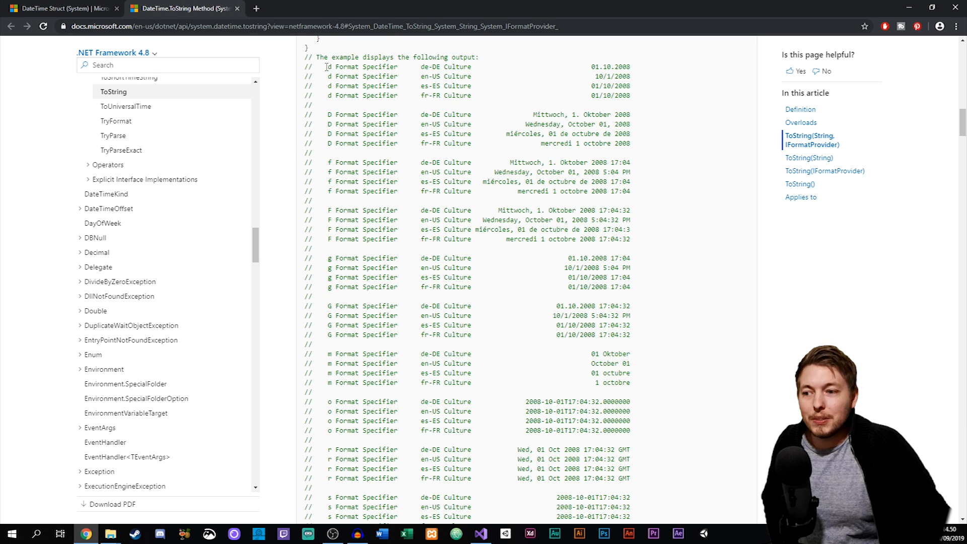
Step: Mark the d format specifier example in the ToString docs and switch back to the code
{"action": "double_click", "coordinate": [331, 66]}
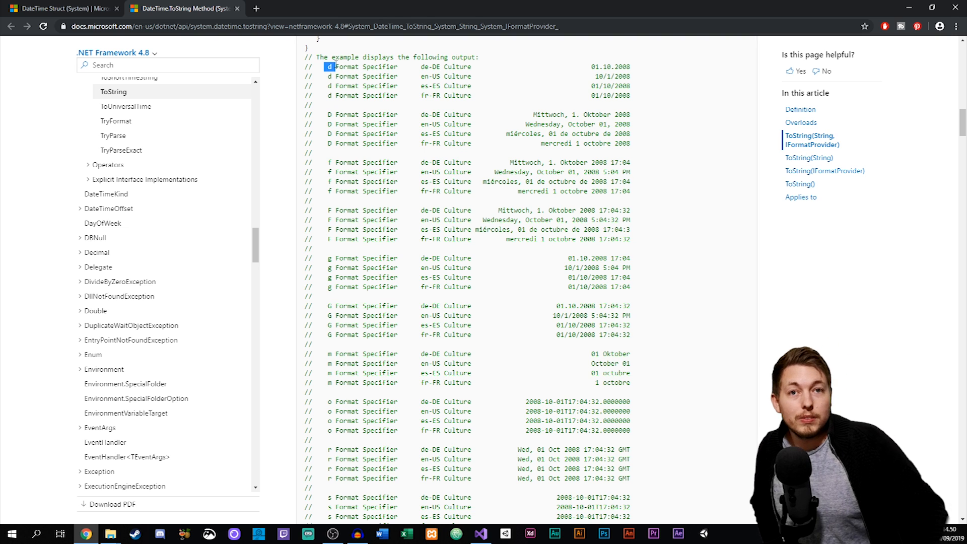
{"action": "mouse_move", "coordinate": [469, 65]}
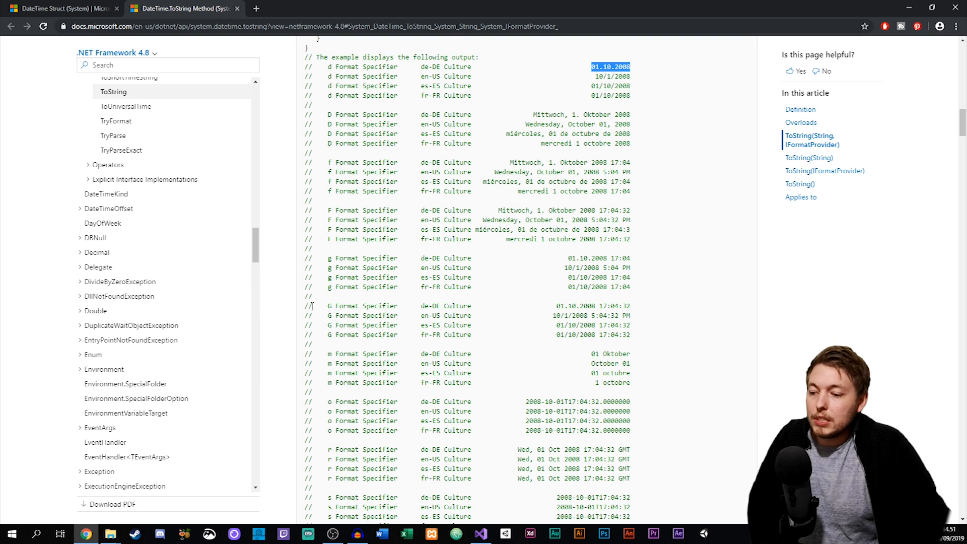
{"action": "left_click", "coordinate": [481, 533]}
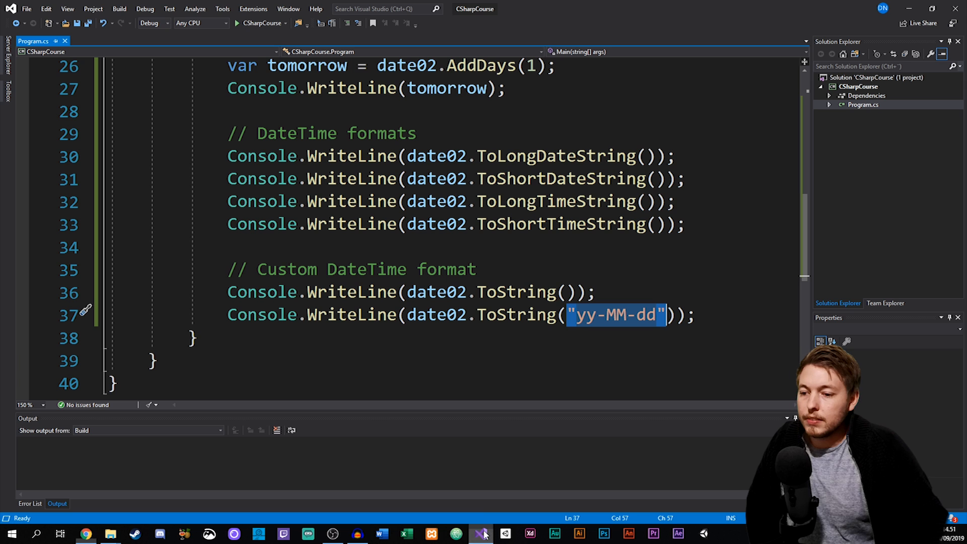
Step: Deselect the "yy-MM-dd" format string and run the program to show the 19-09-24 output
{"action": "left_click", "coordinate": [654, 314]}
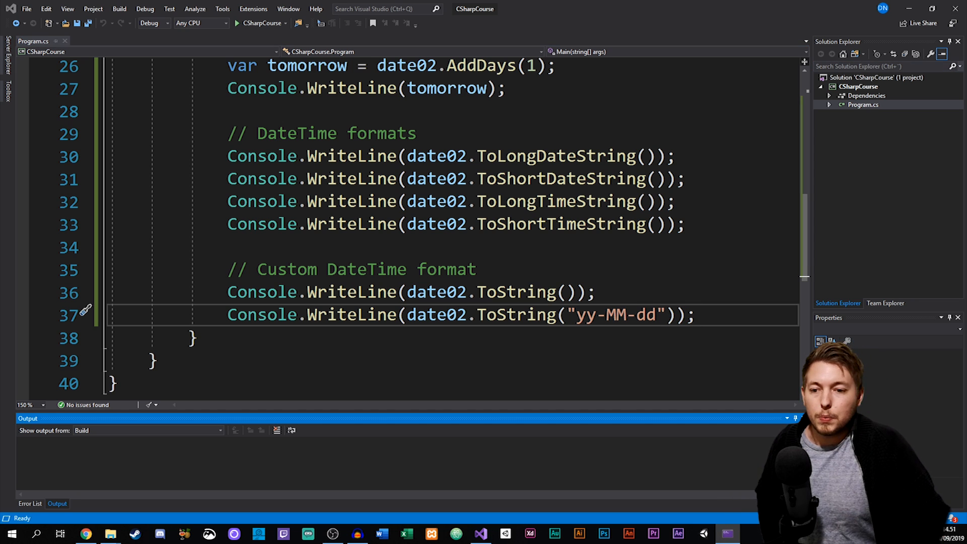
{"action": "left_click", "coordinate": [237, 24]}
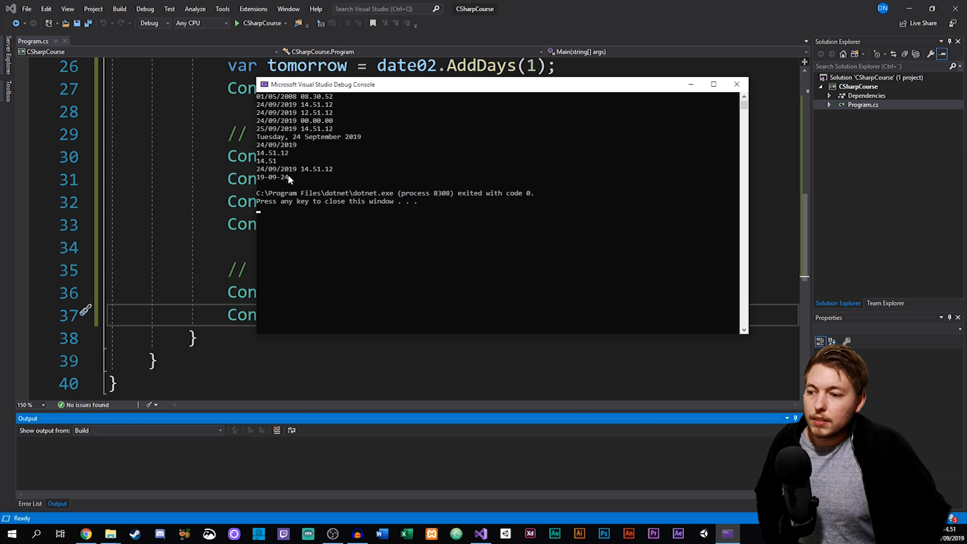